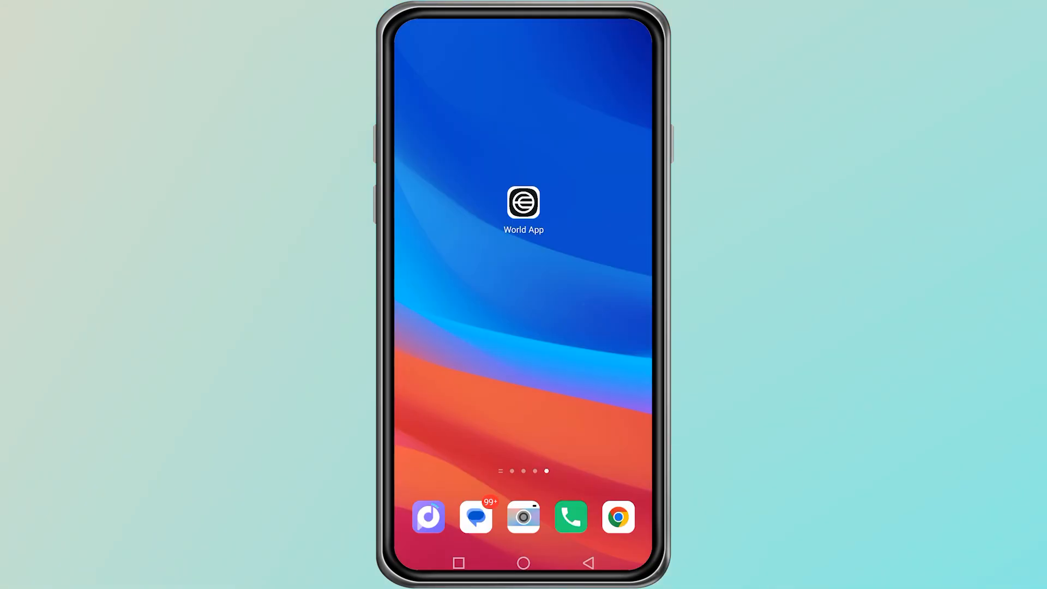
Launch World App from the home screen and continue past its Korean greeting
left_click(625, 328)
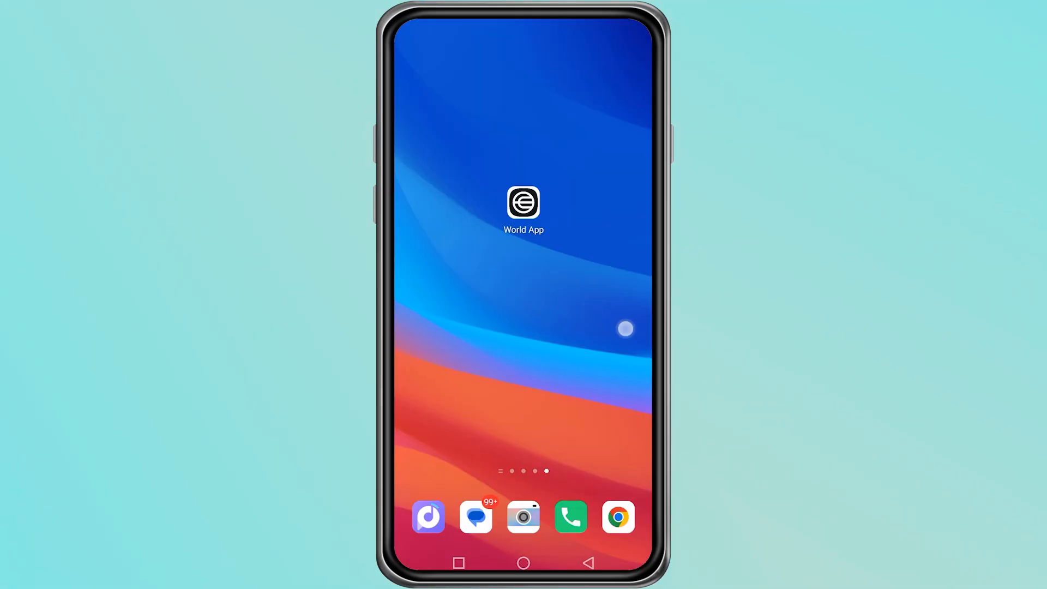
left_click(523, 203)
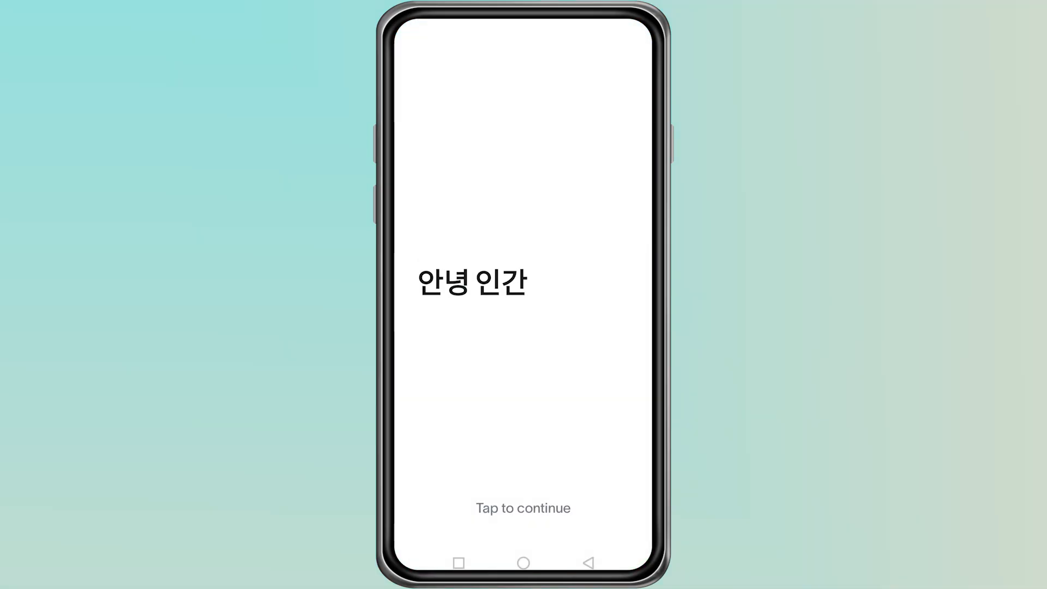
left_click(522, 507)
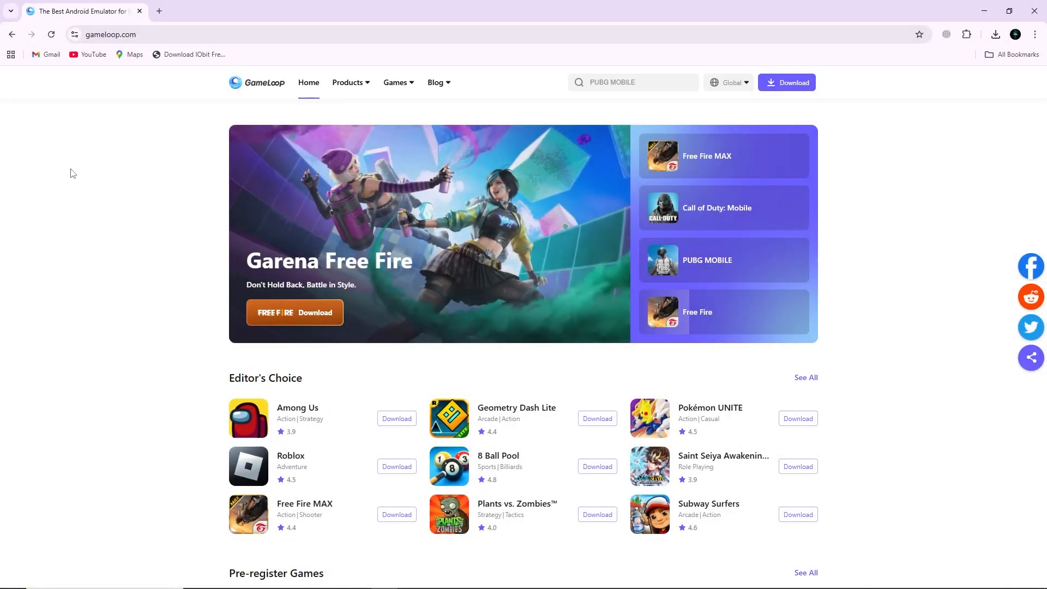
Scroll the GameLoop homepage down past Editor's Choice to the pre-register games
scroll("down", 3)
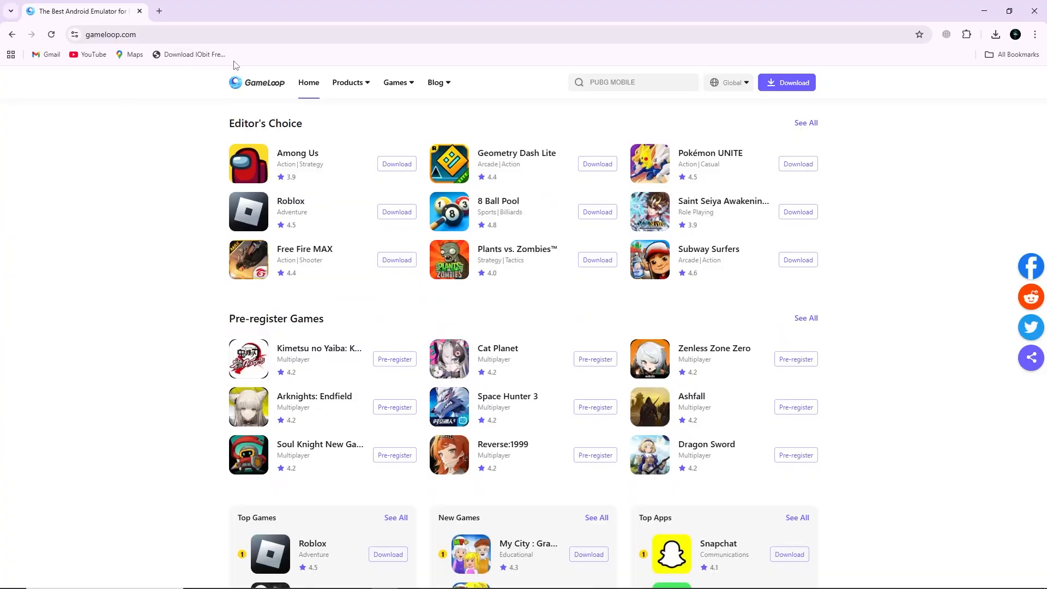
mouse_move(179, 197)
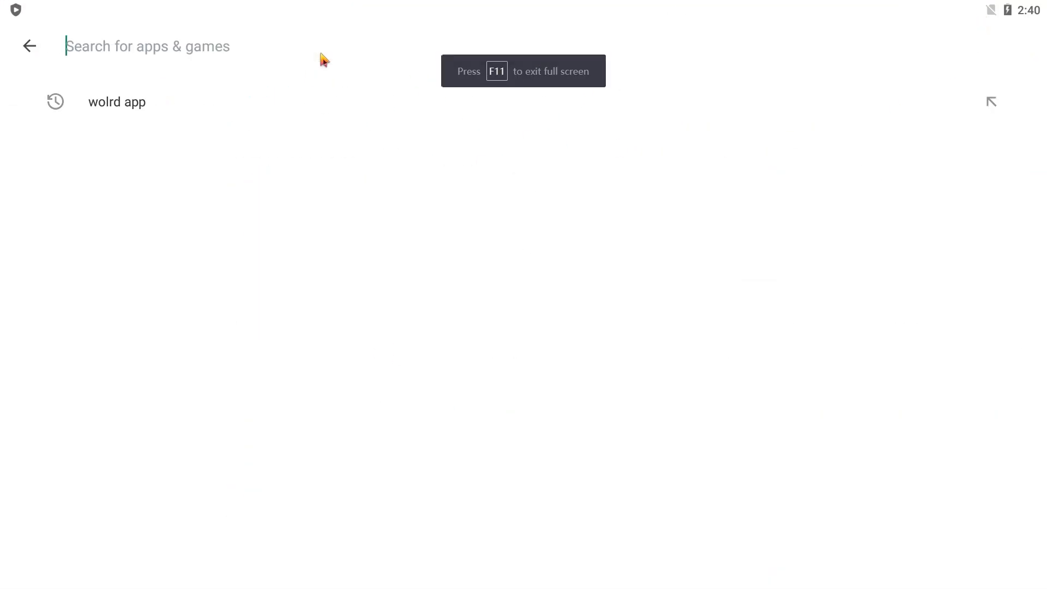
Rerun the 'wolrd app' Play Store search and install World App - Real Human Network
left_click(117, 102)
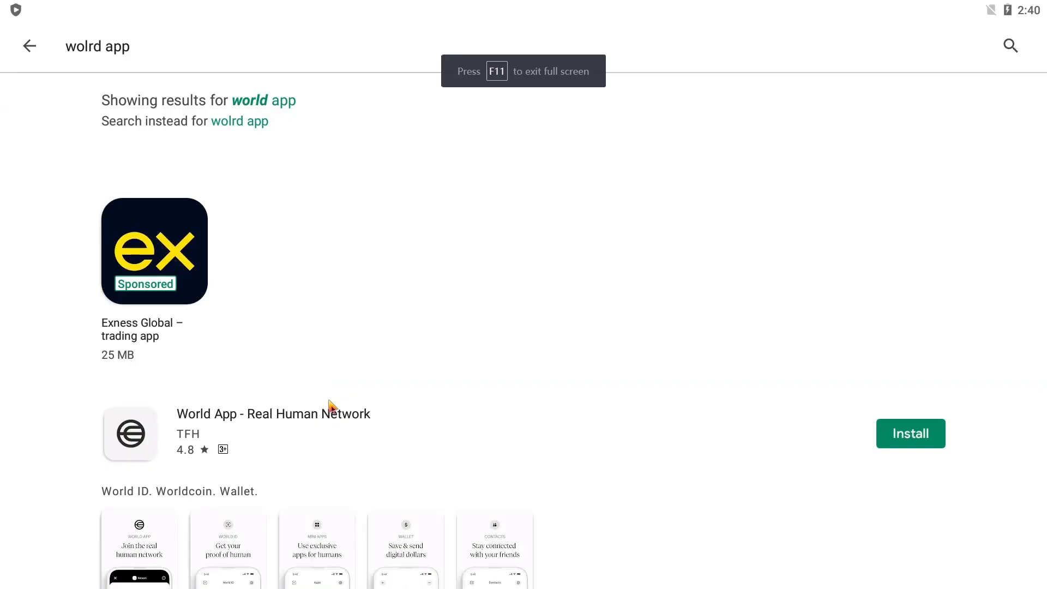
left_click(909, 433)
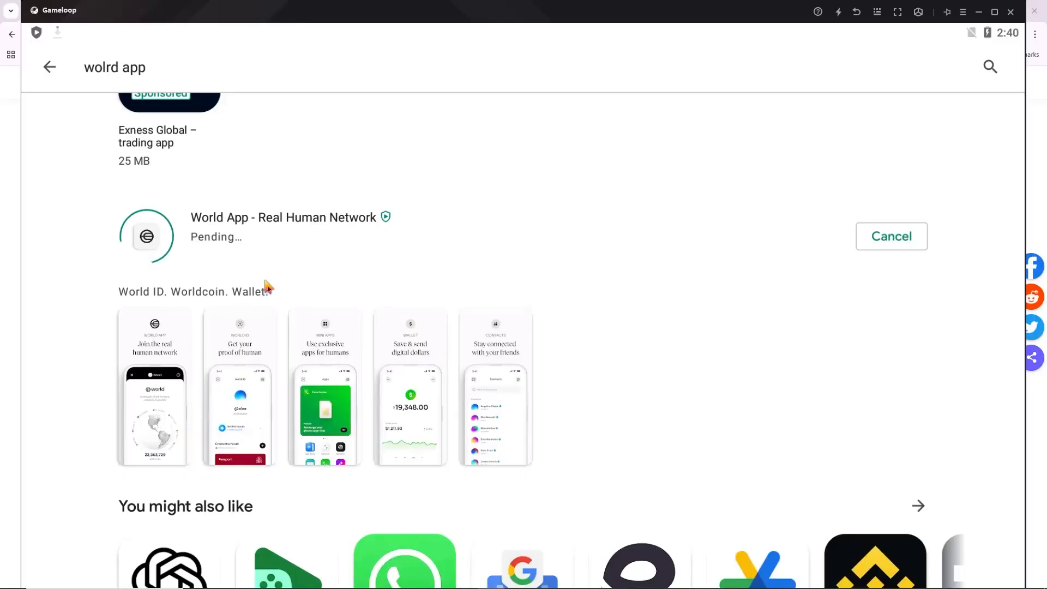
mouse_move(270, 301)
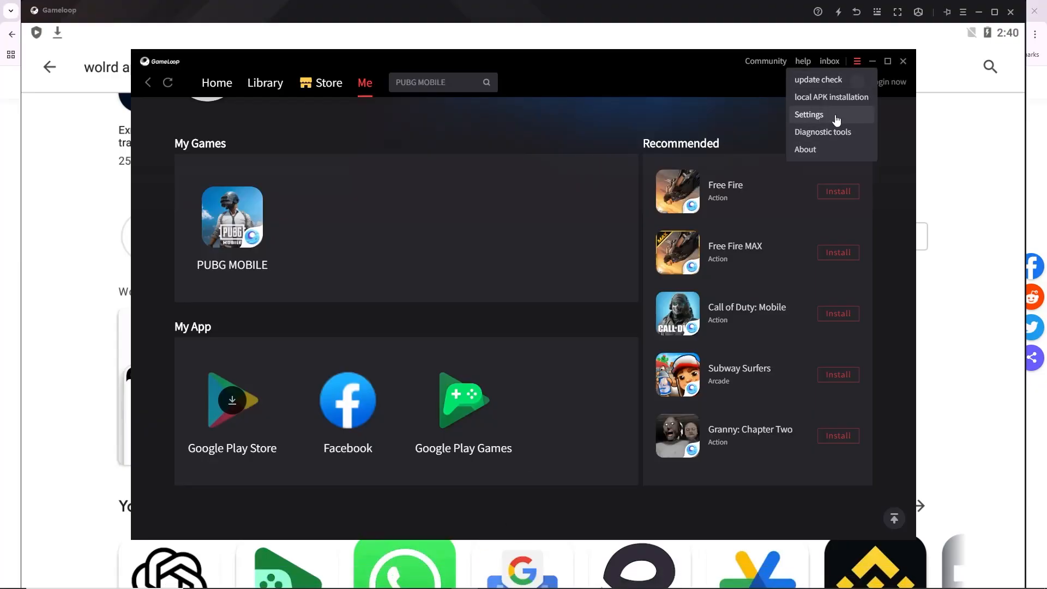
Open GameLoop's settings to reach the Model tab for a customised asus phone
left_click(808, 114)
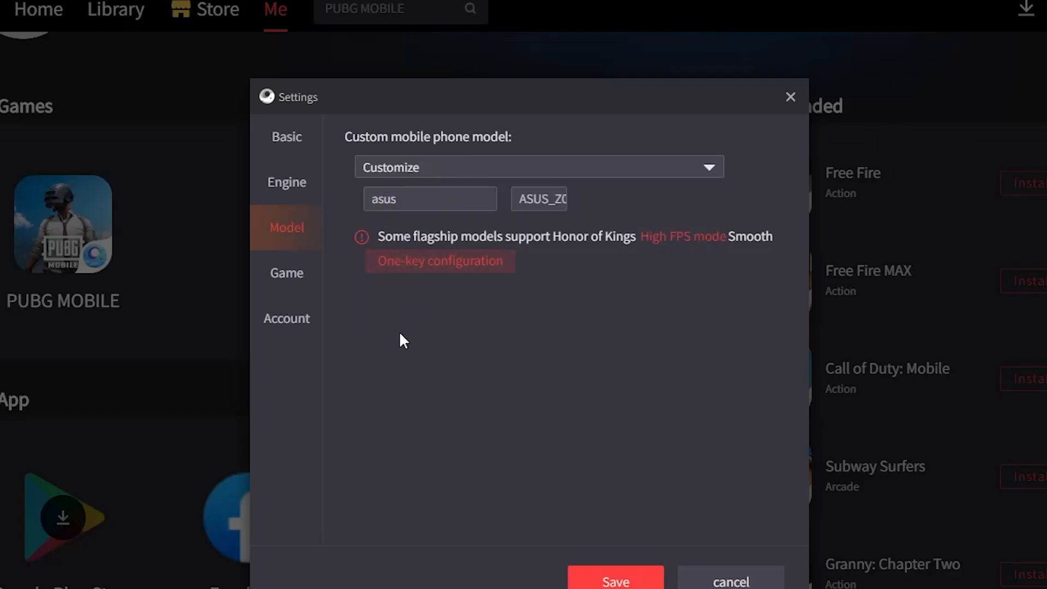
mouse_move(562, 427)
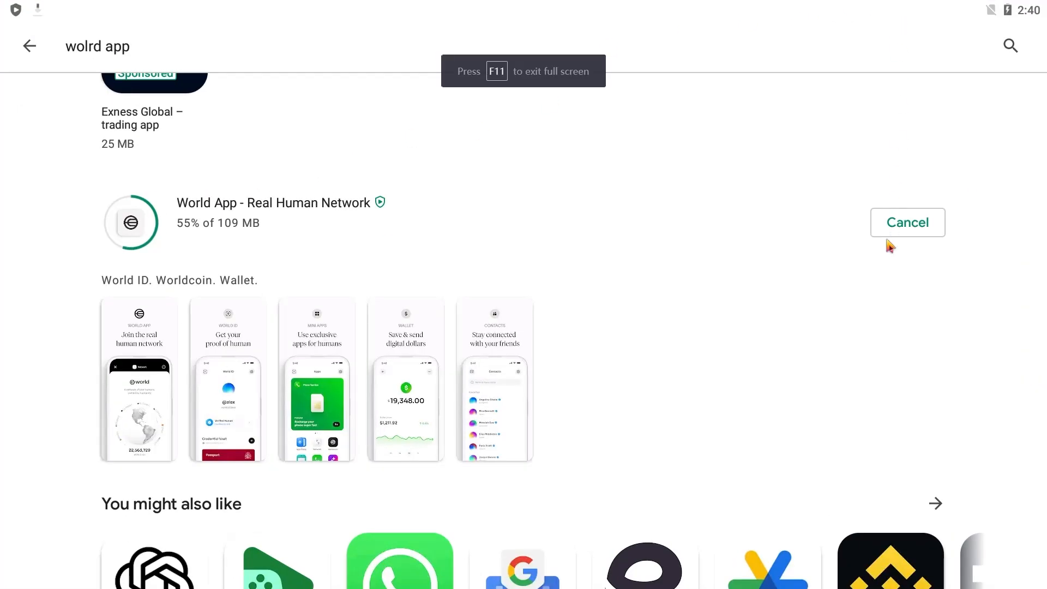
mouse_move(813, 279)
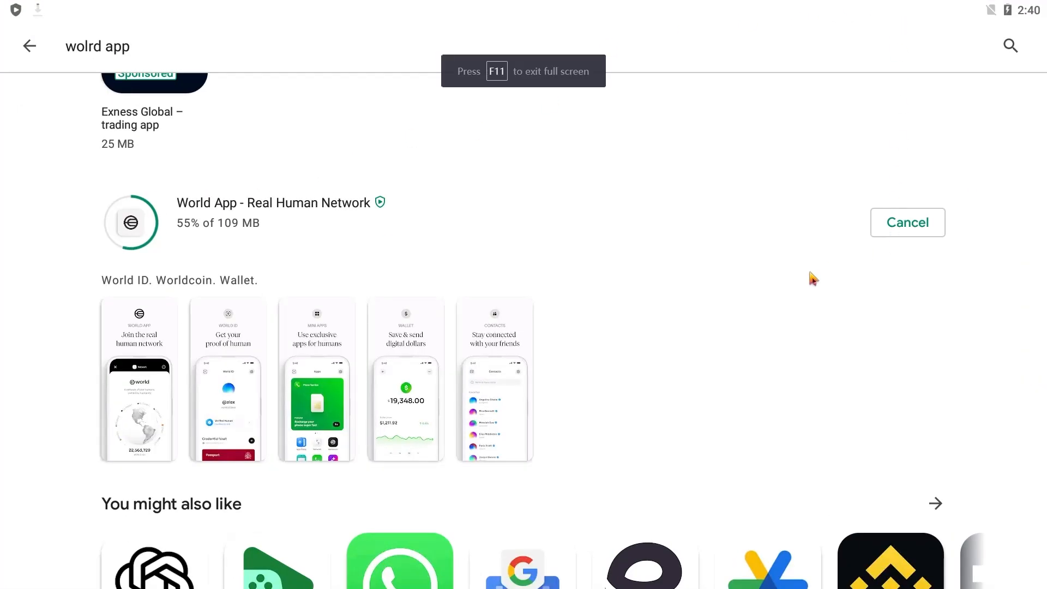